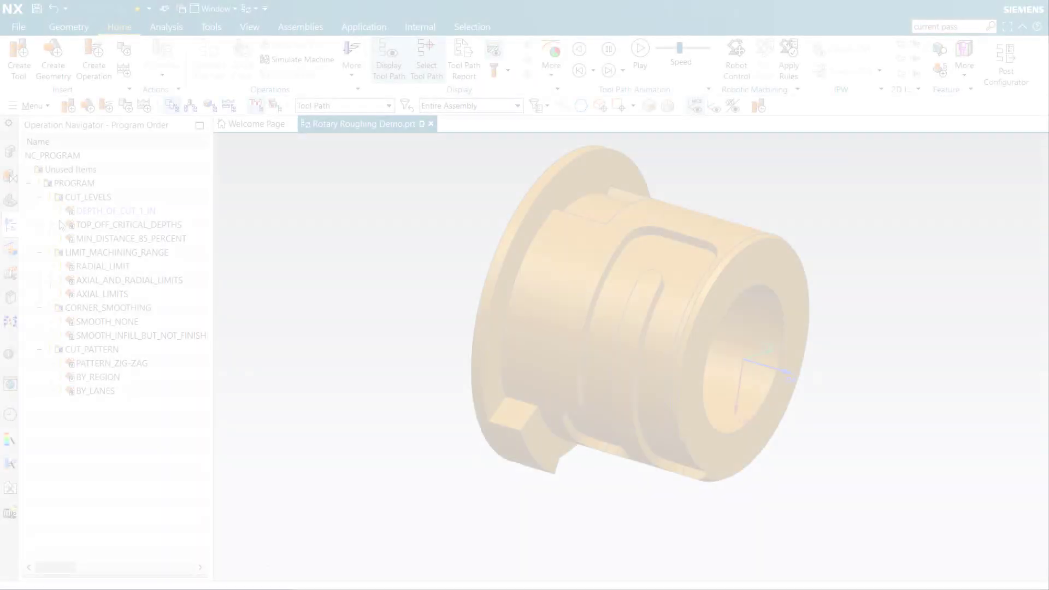
- Select DEPTH_OF_CUT_1_IN to display its tool path and open its Roughing for Rotary Parts dialog
left_click(116, 210)
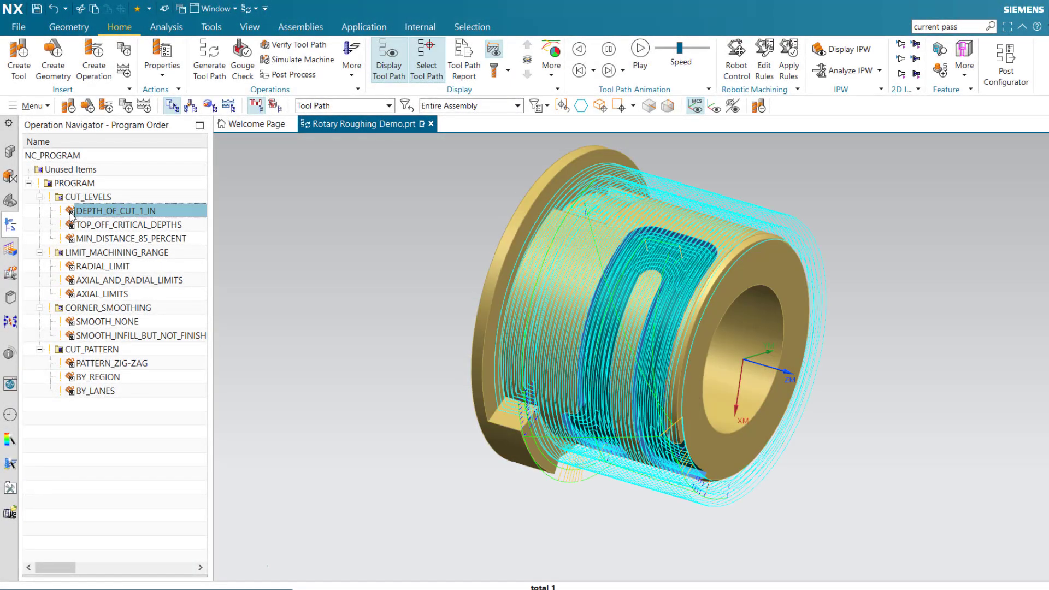
double_click(113, 210)
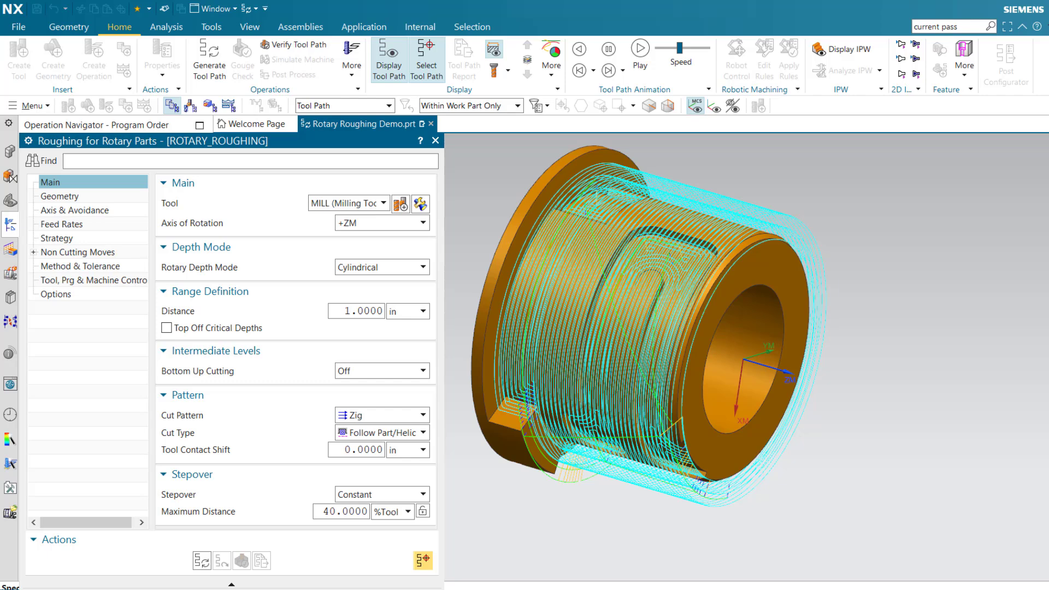
- Push the Tool Path Animation speed slider fully to the right
left_click(380, 223)
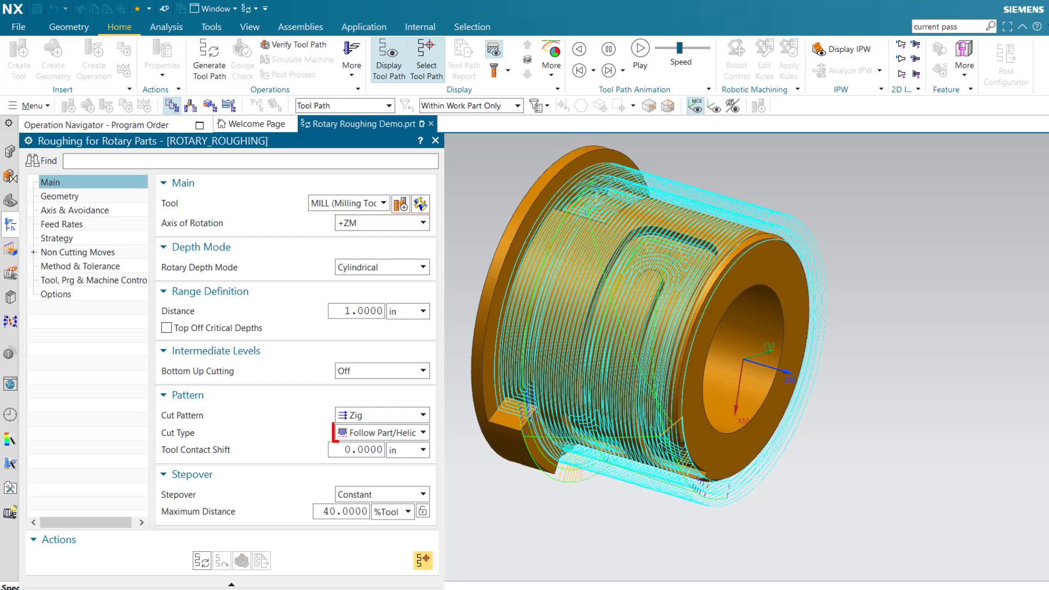
left_click(378, 432)
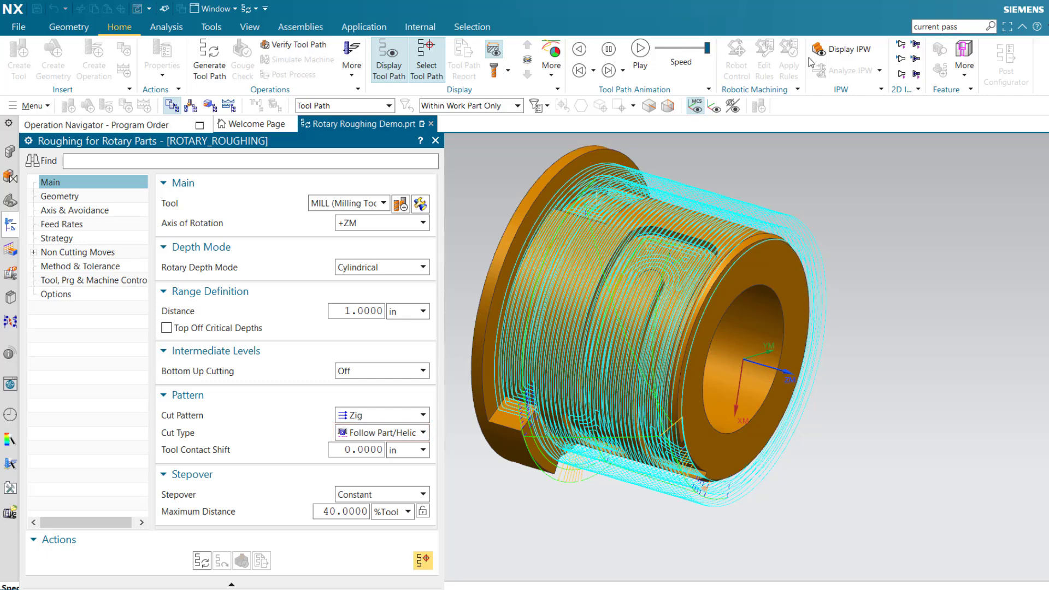
- Turn on Display IPW and play the animation, cutting grooves and pockets into the bushing
left_click(843, 49)
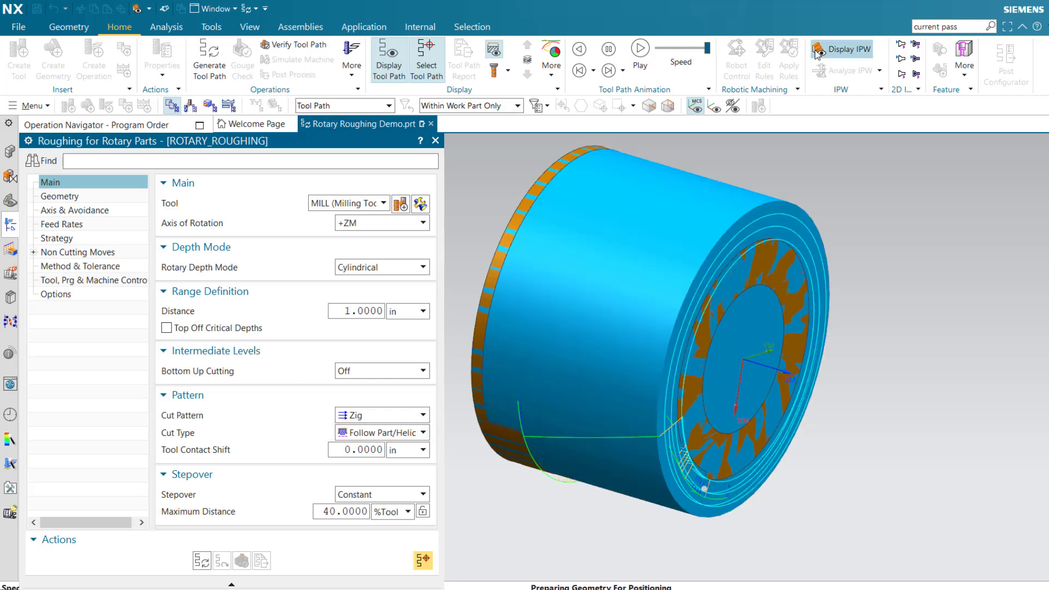
mouse_move(638, 52)
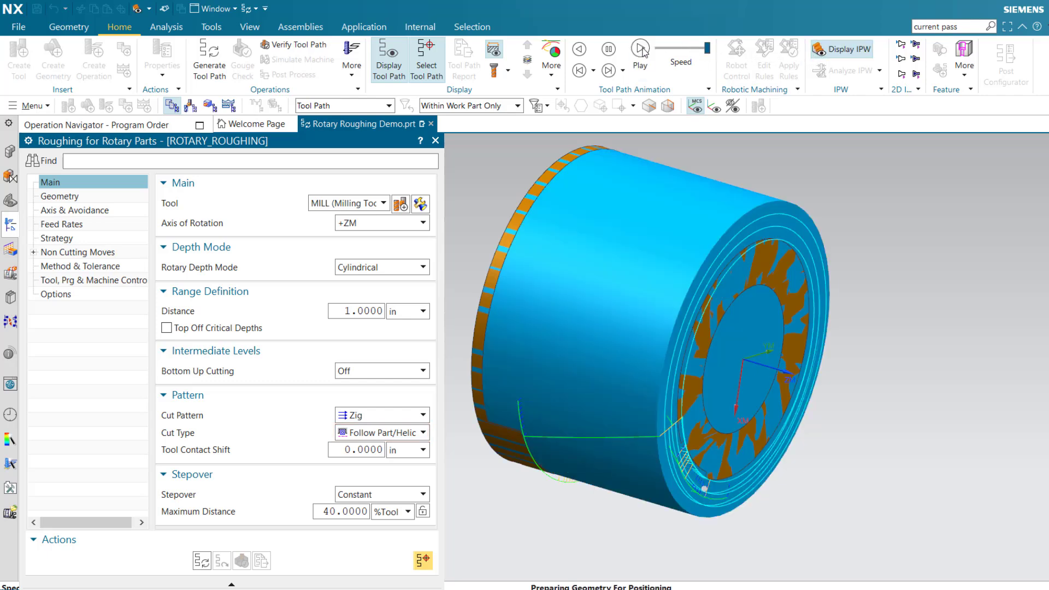
left_click(639, 50)
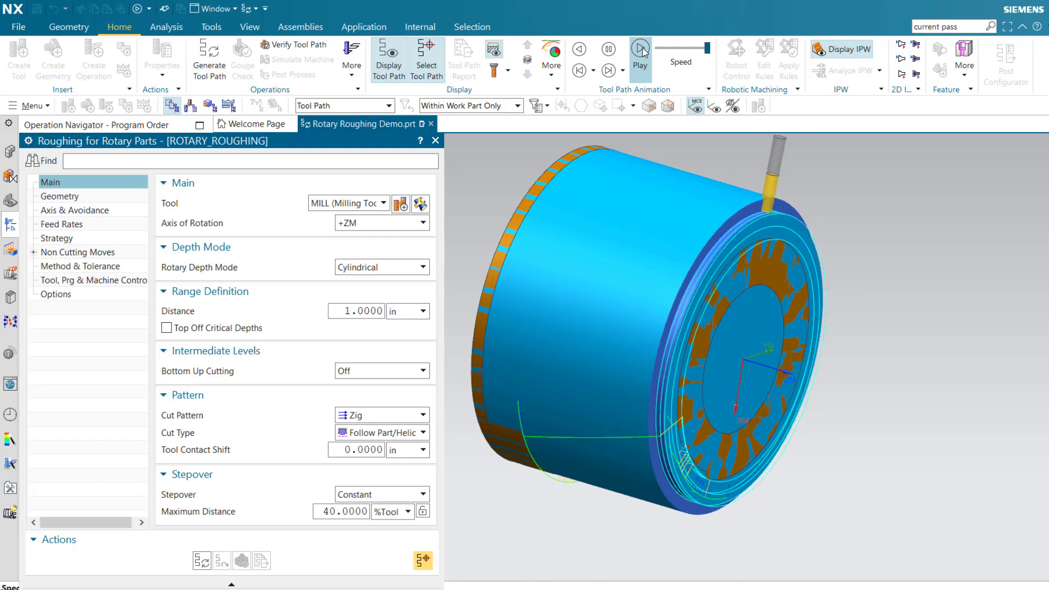
left_click(638, 49)
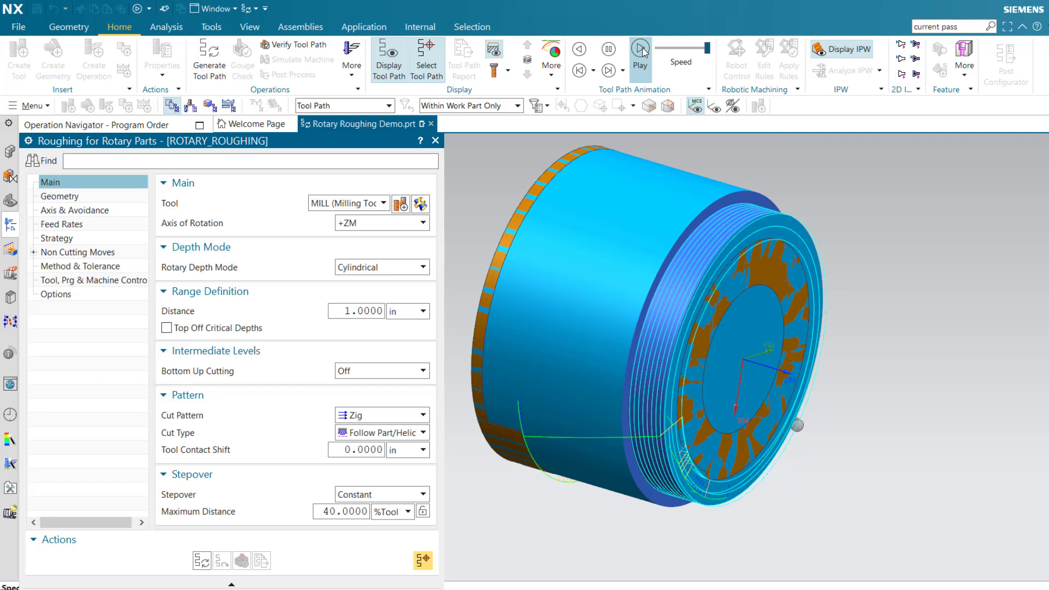
left_click(640, 48)
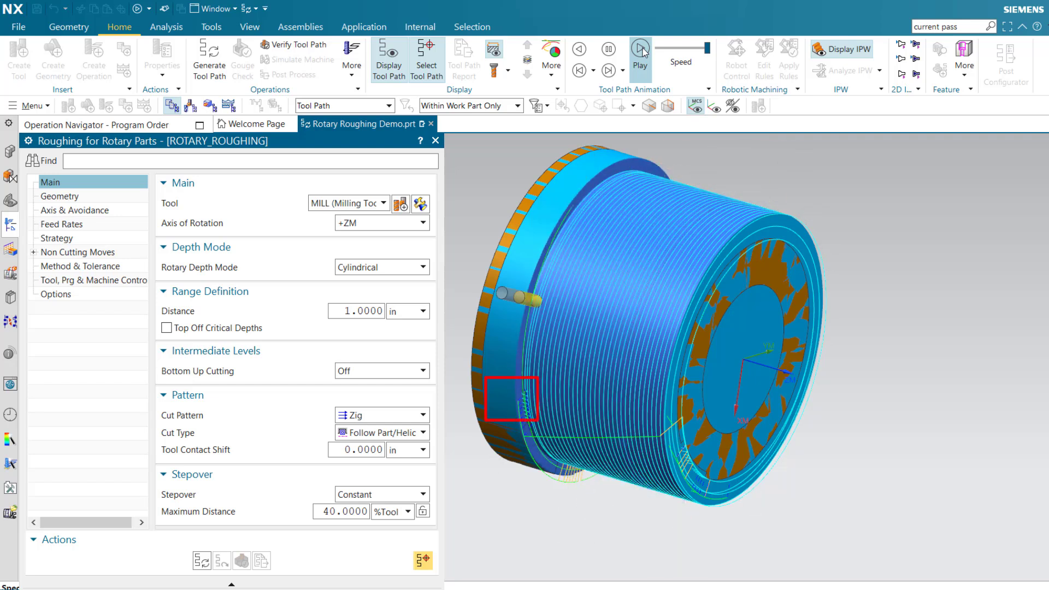
left_click(638, 50)
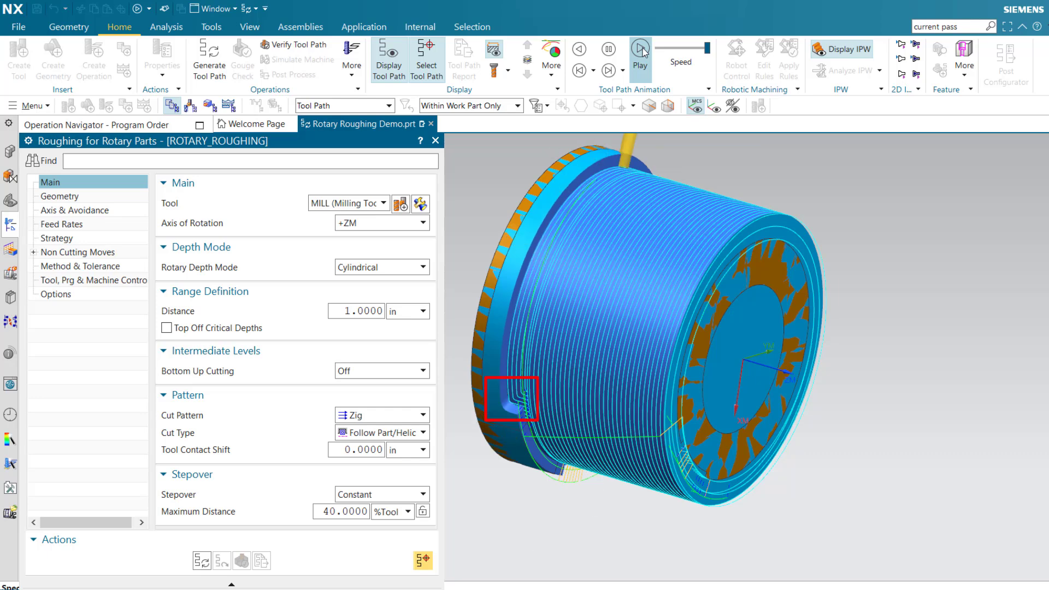
left_click(638, 49)
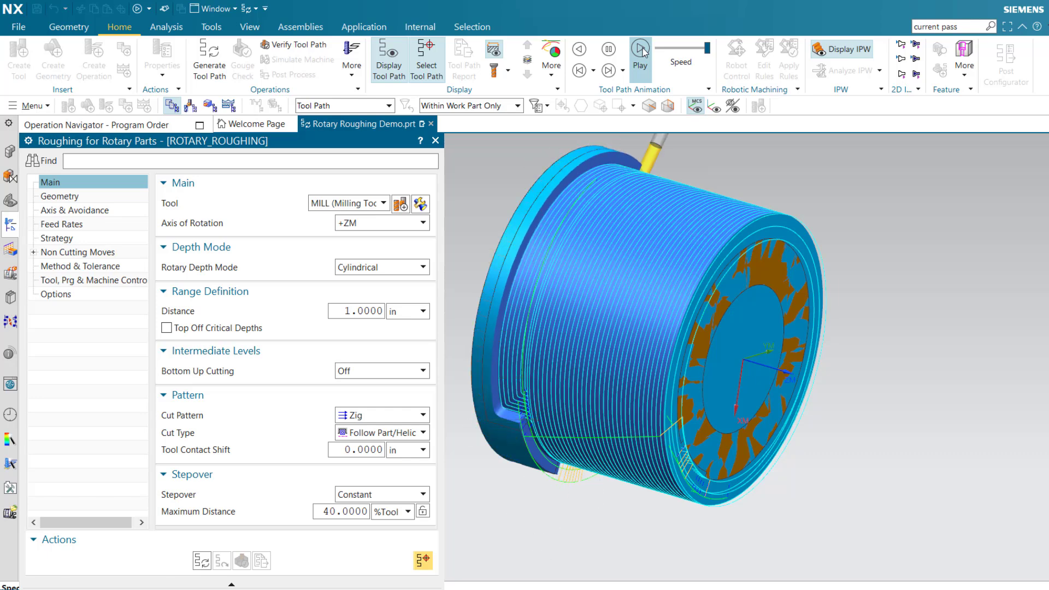
left_click(638, 49)
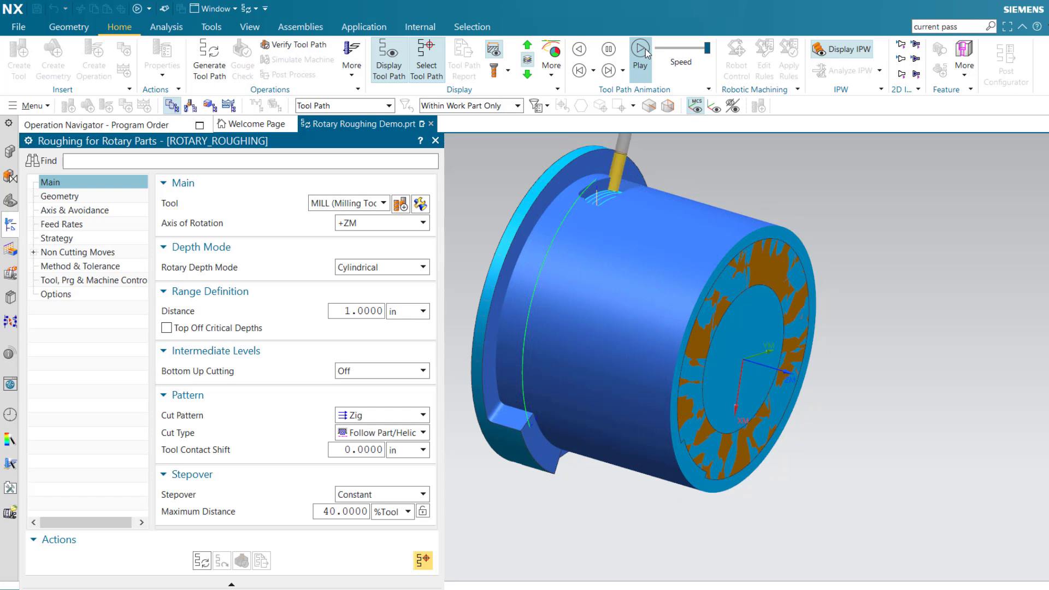
left_click(639, 49)
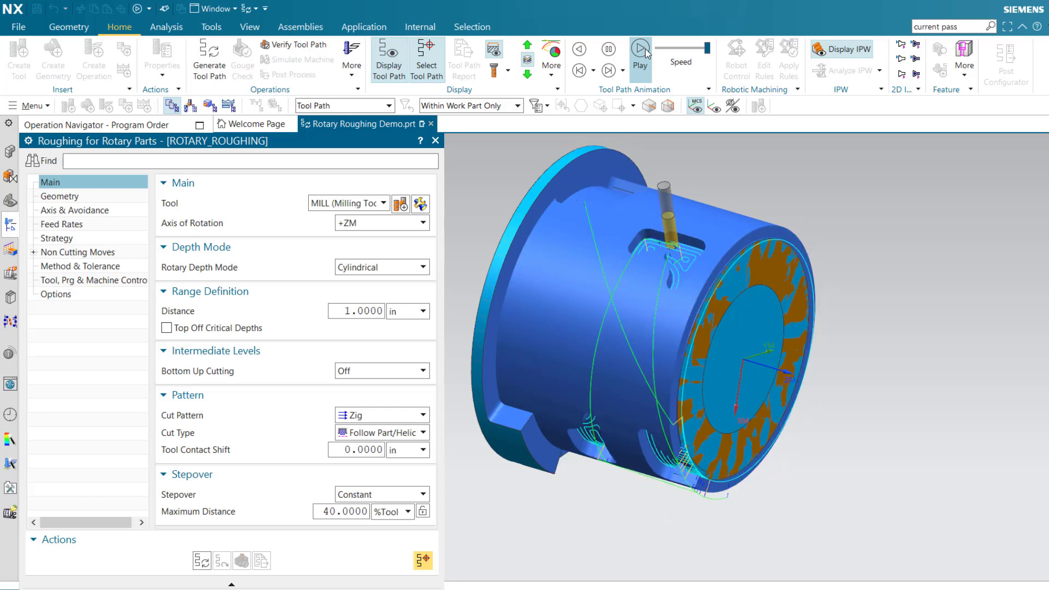
left_click(639, 48)
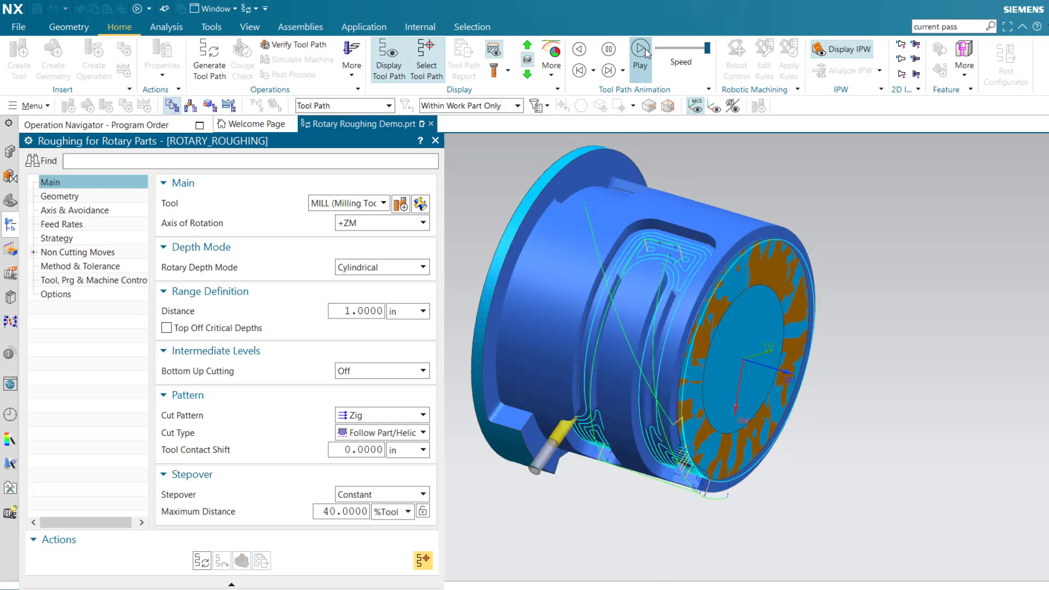
left_click(639, 54)
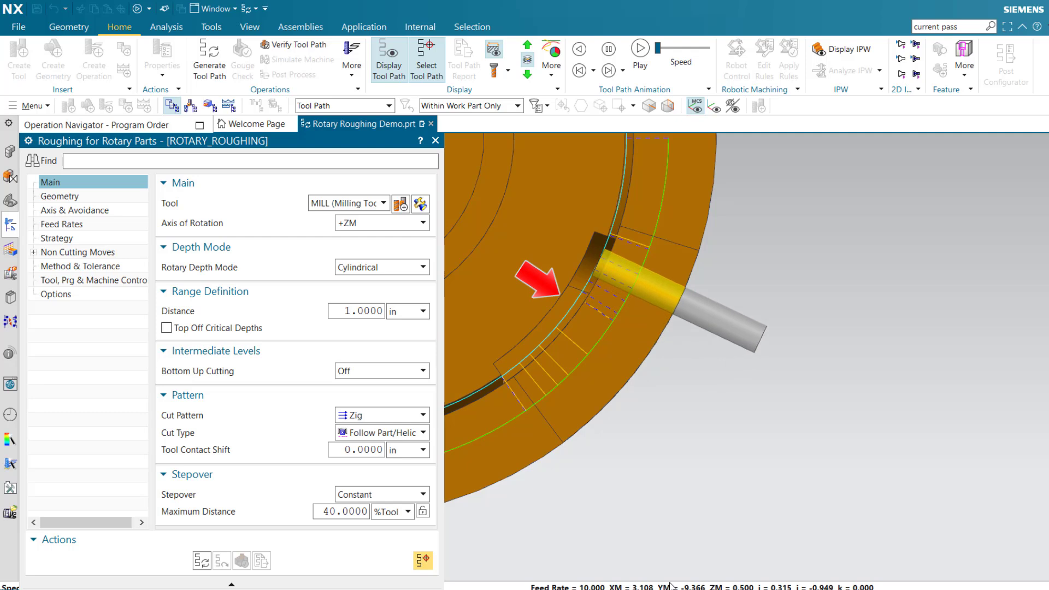
- Enable Top Off Critical Depths with Min. Distance of 85%
left_click(167, 328)
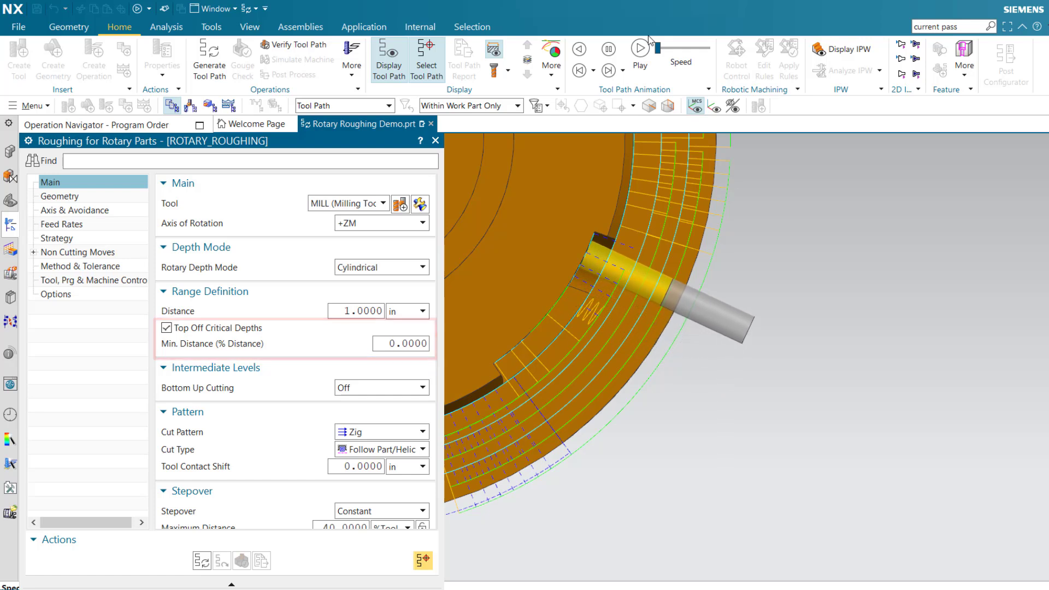
left_click(401, 344)
type("85.0000")
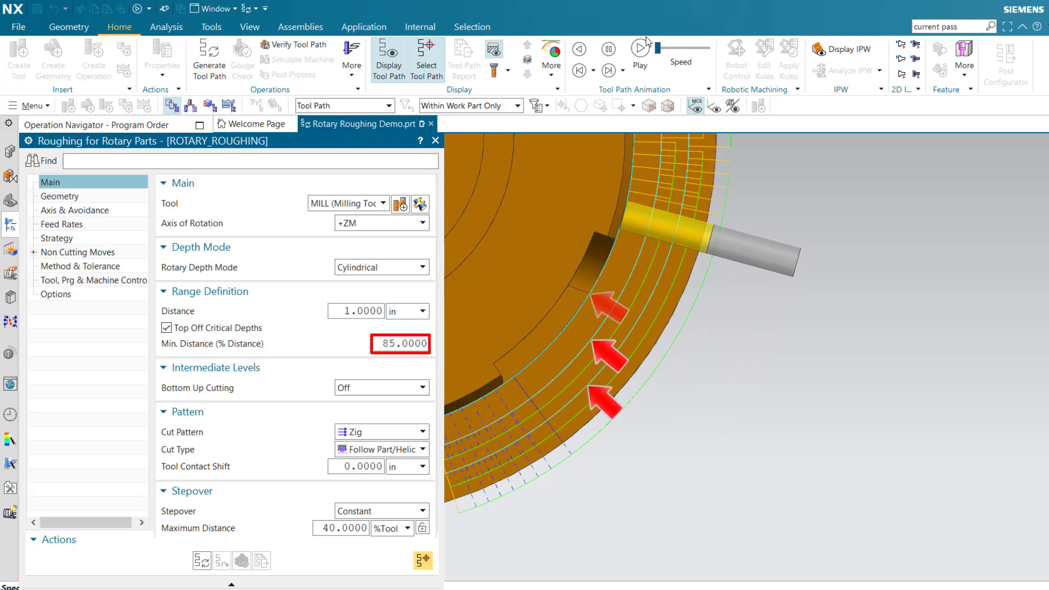
left_click(609, 50)
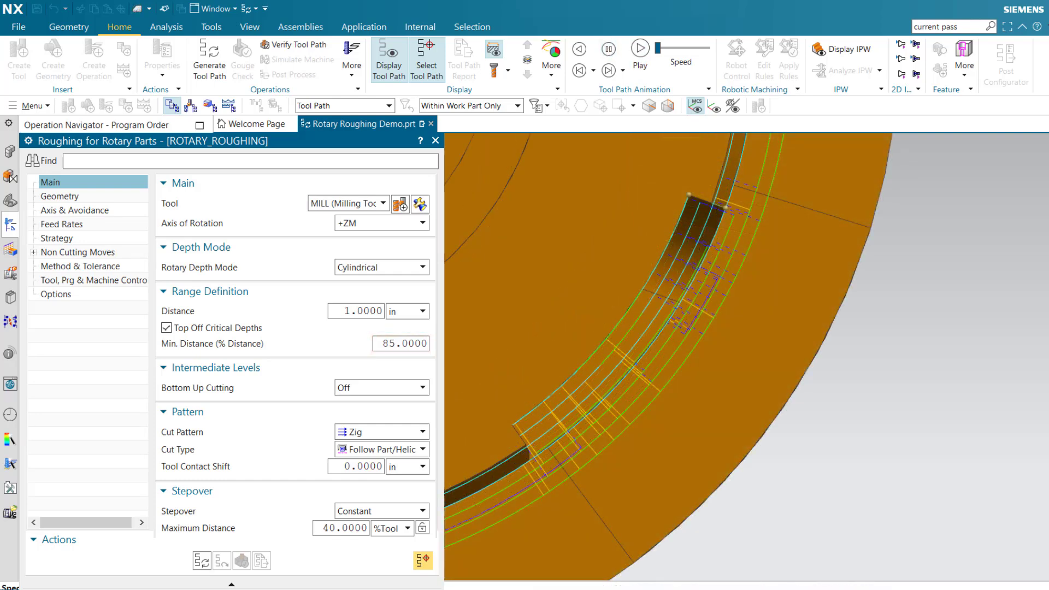
- Open ROTARY_ROUGHING_RADIALLY and set Limit Machining Range to Radially, between radii 8.9 and 10.7
left_click(61, 196)
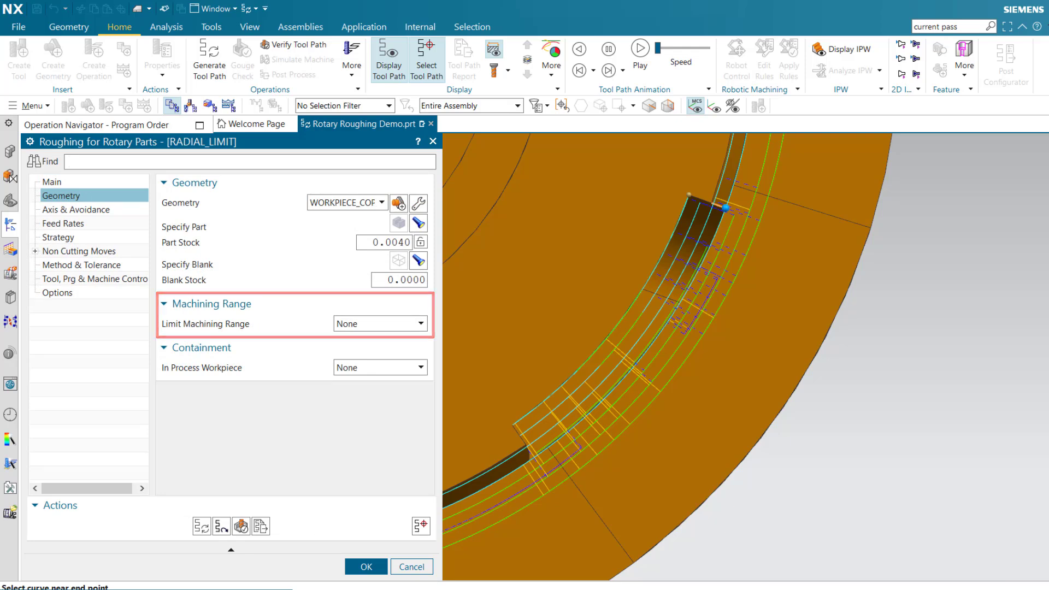
left_click(380, 324)
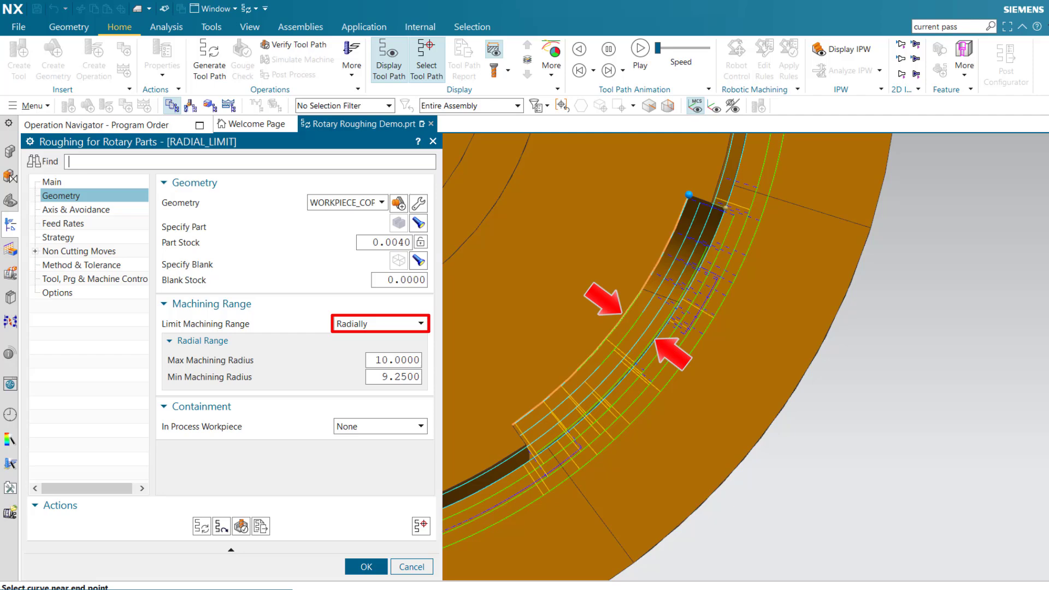
left_click(379, 323)
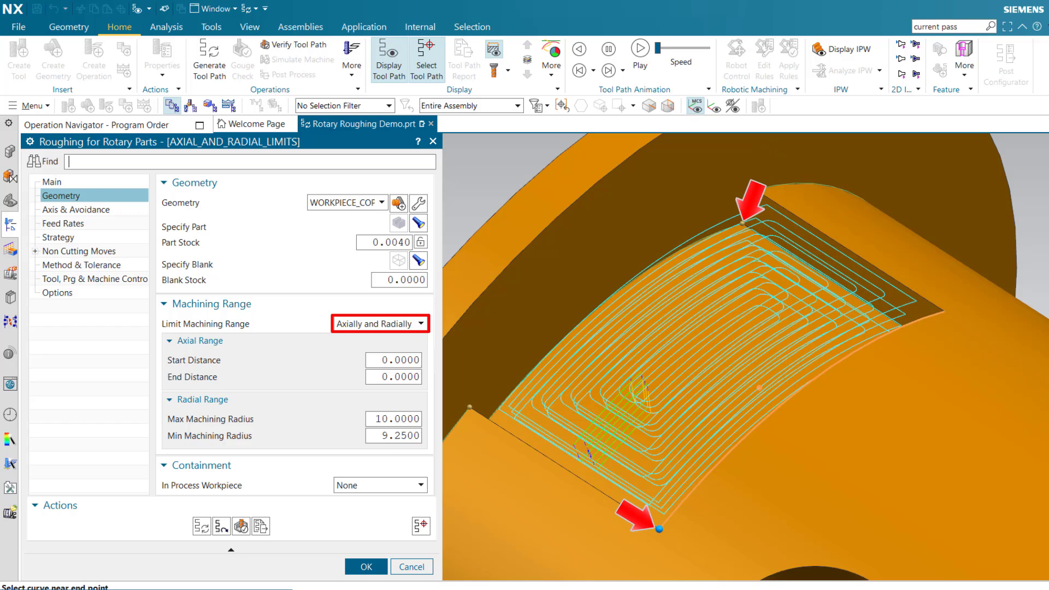
left_click(379, 323)
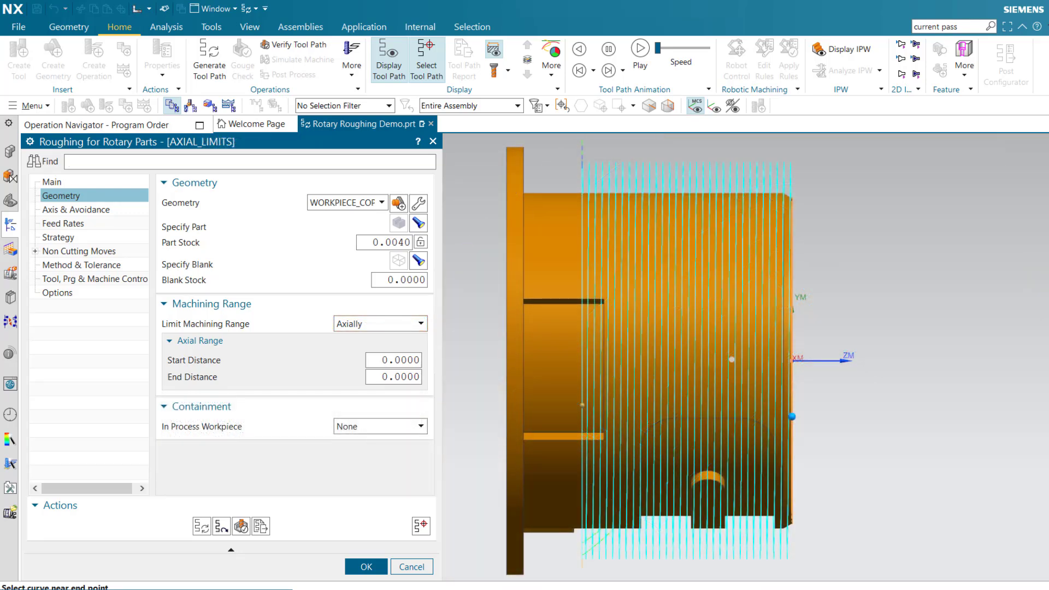
left_click(379, 323)
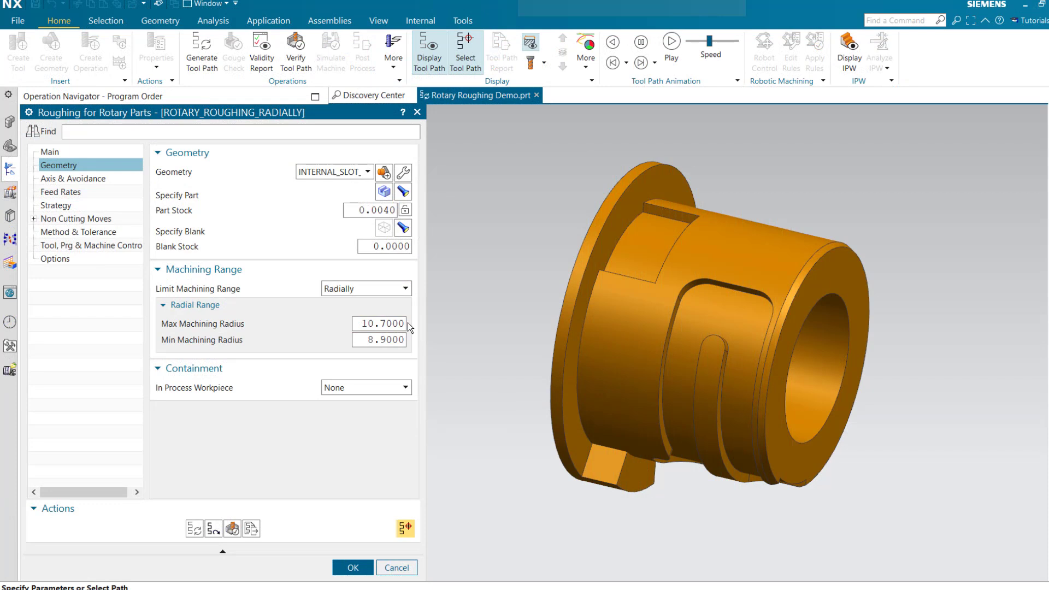
- Pick the maximum and minimum machining radii on the model, giving 8.5 and 8.0
left_click(398, 341)
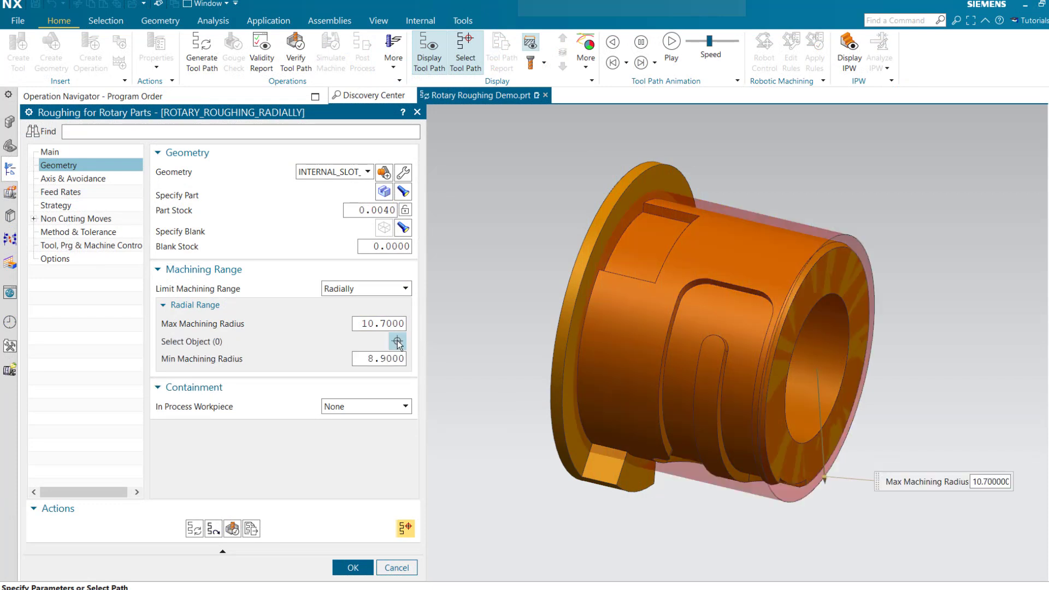
left_click(396, 341)
type("8.5000")
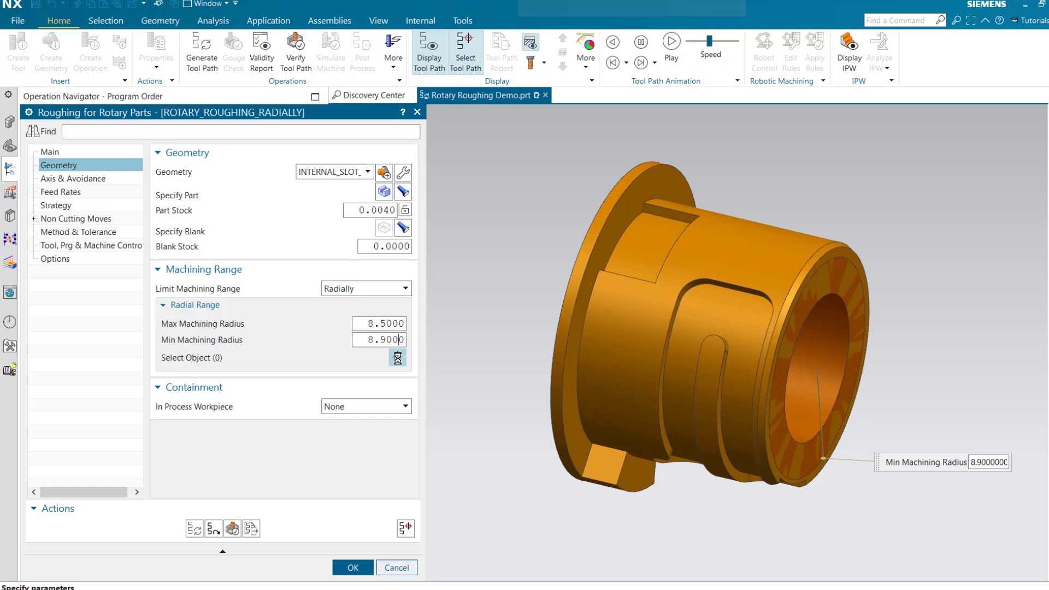
left_click(397, 358)
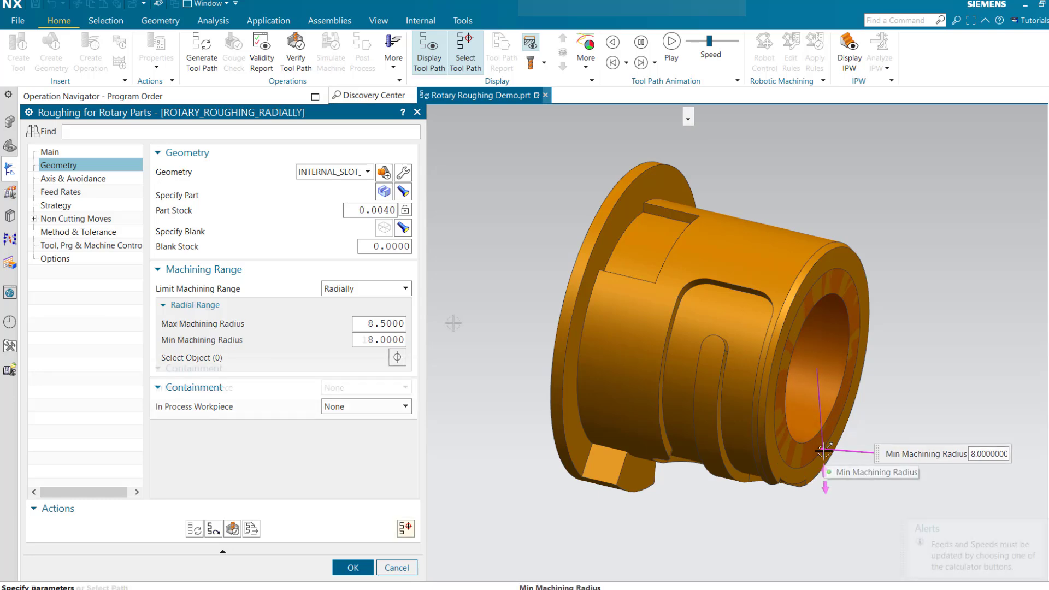
left_click(366, 288)
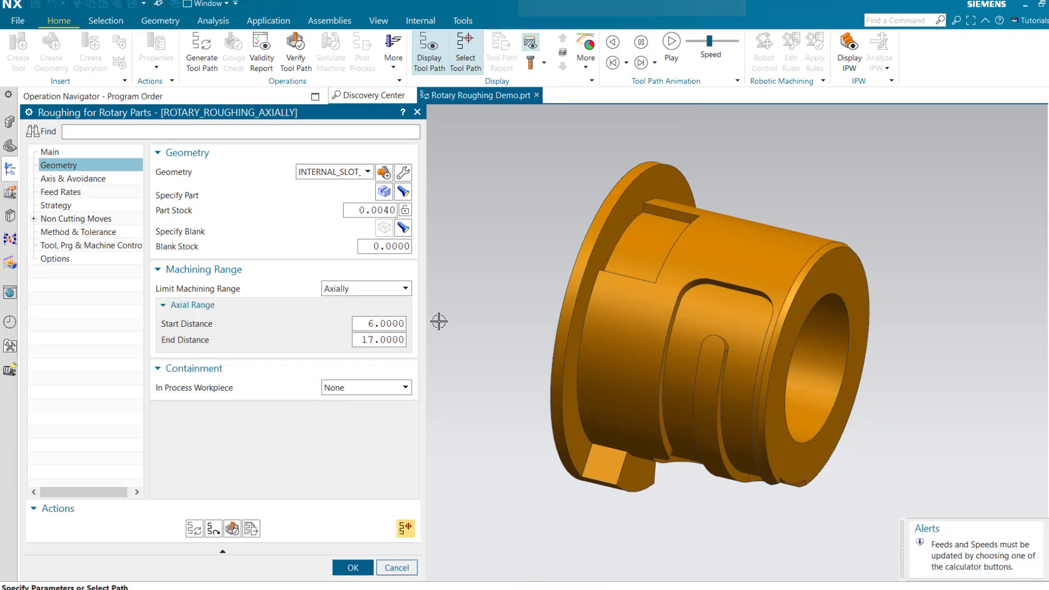
- Pick the axial start plane on the model for a 6.5 Start Distance, ending at 17
left_click(380, 324)
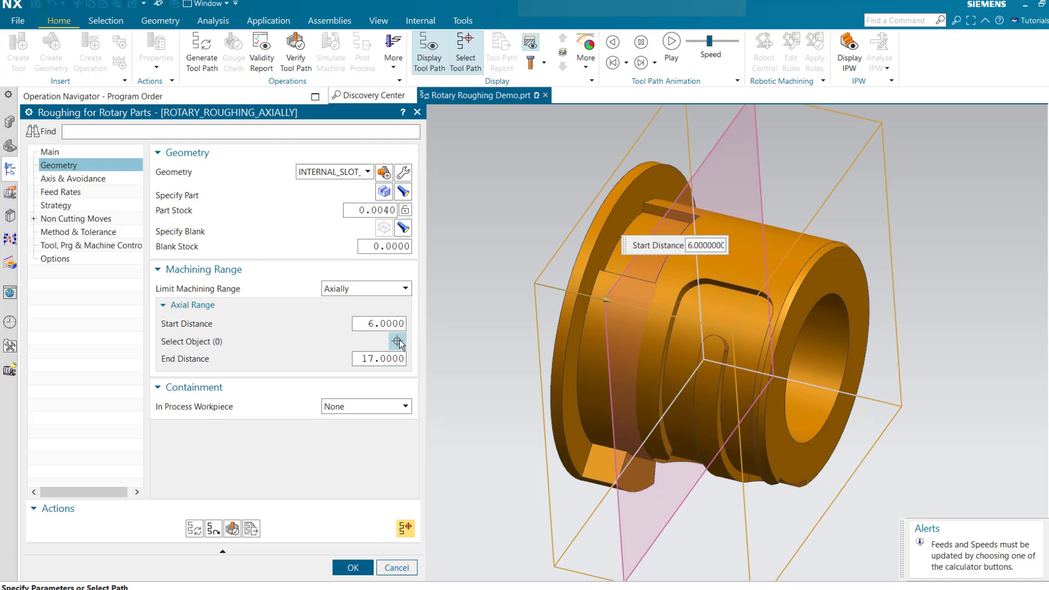
left_click(397, 341)
type("6.5000")
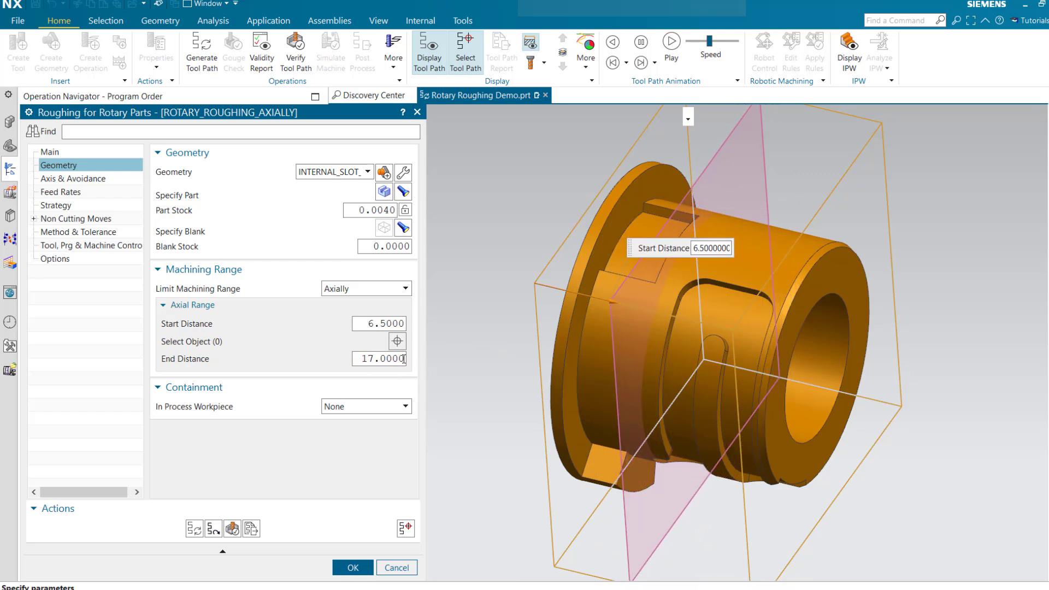
left_click(378, 340)
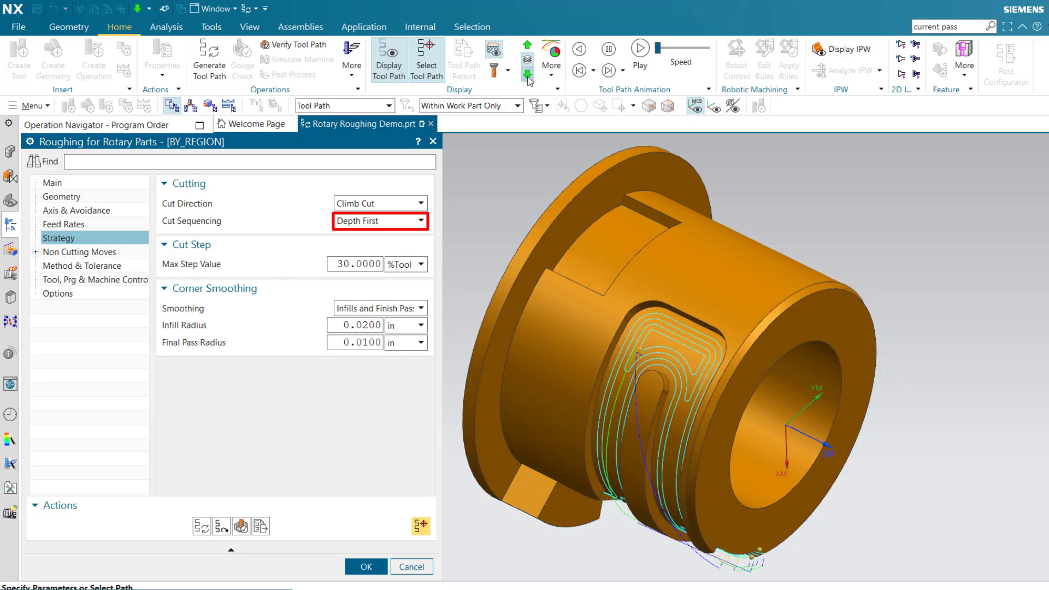
- Advance to the BY_LANES operation with Level First cut sequencing
left_click(379, 221)
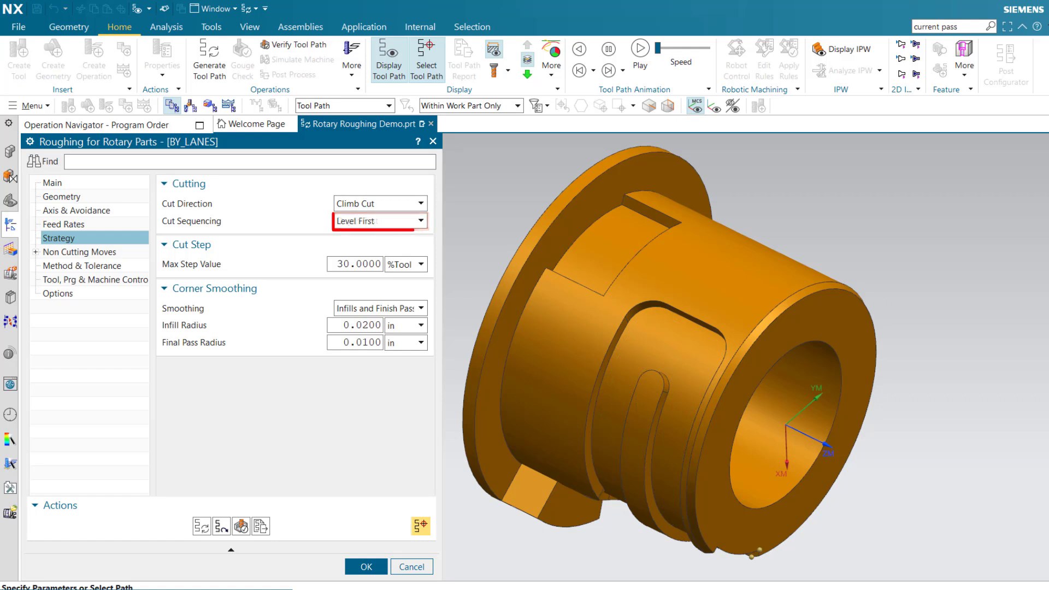